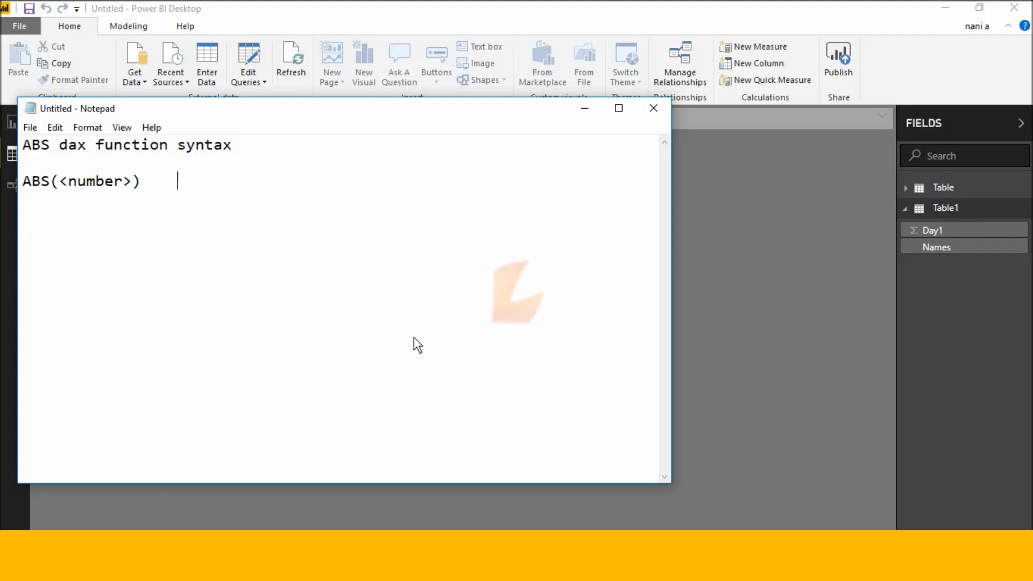
mouse_move(495, 278)
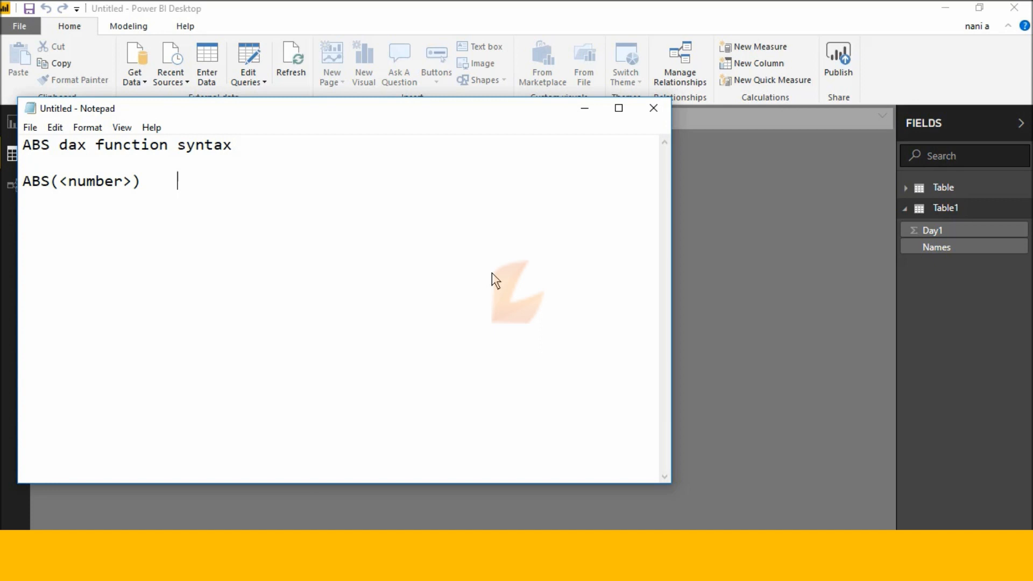
mouse_move(5, 67)
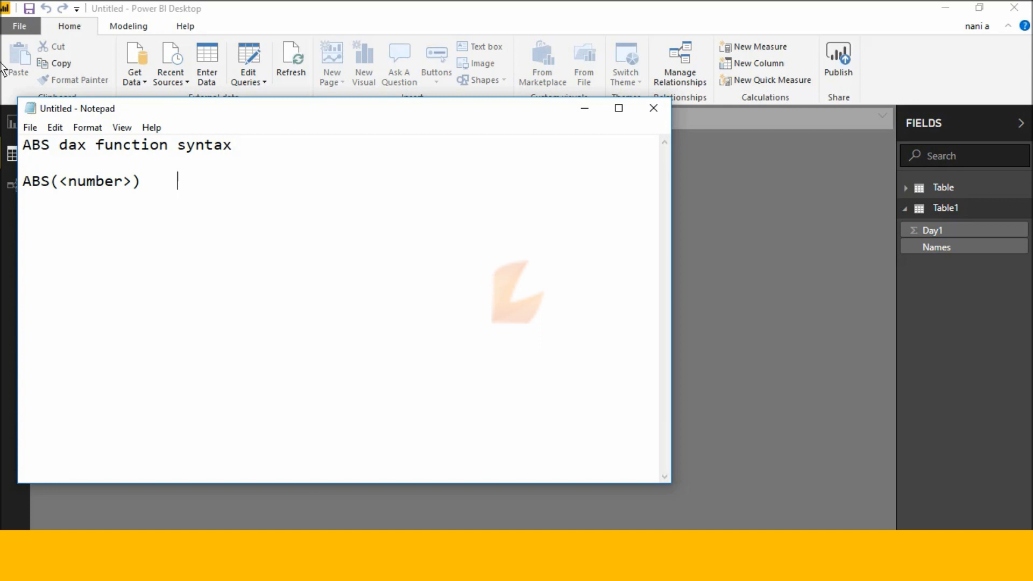
mouse_move(82, 199)
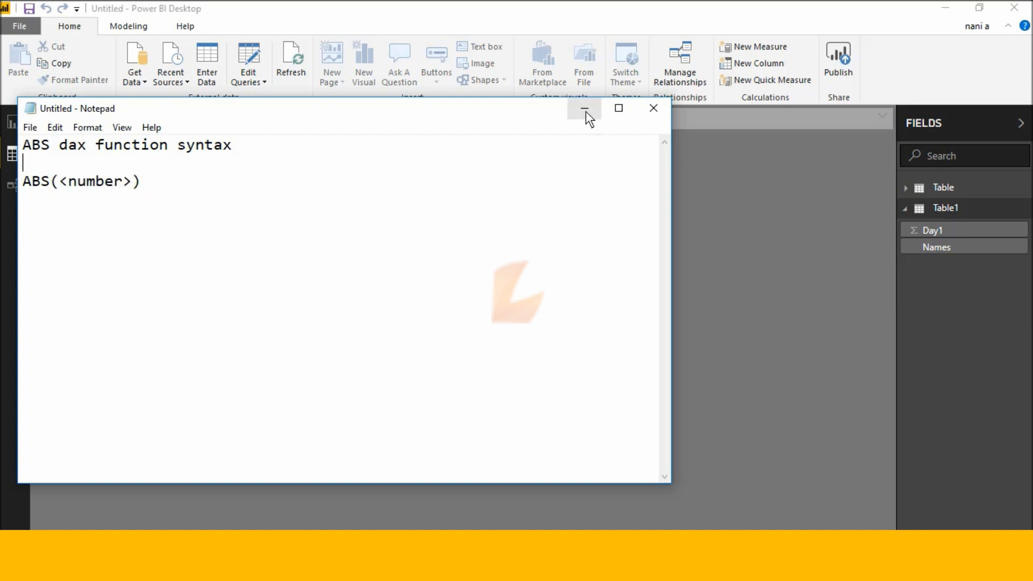
Step: Minimize the Notepad syntax note to reveal Table1's Names and Day1 values
click(583, 108)
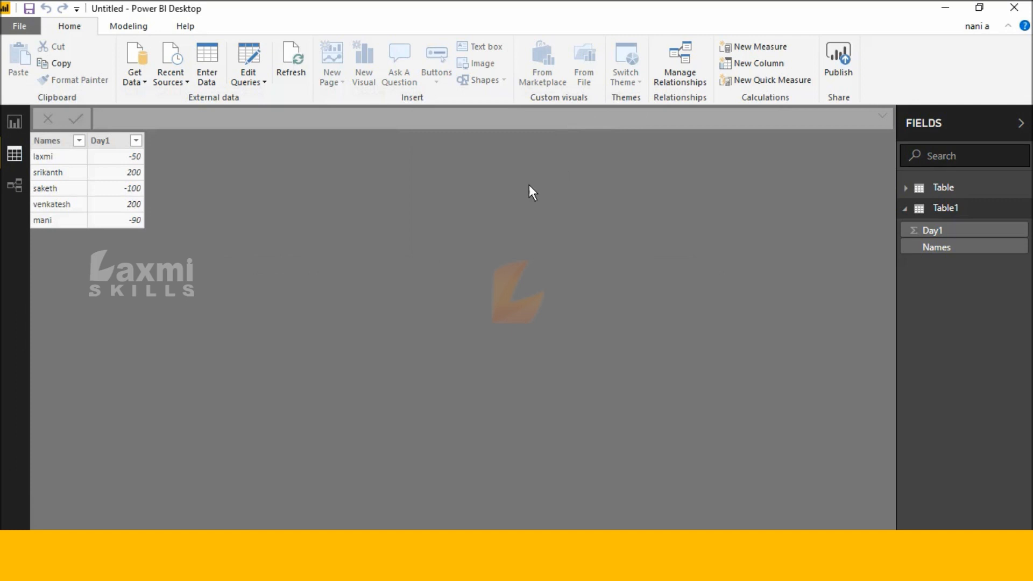
mouse_move(133, 184)
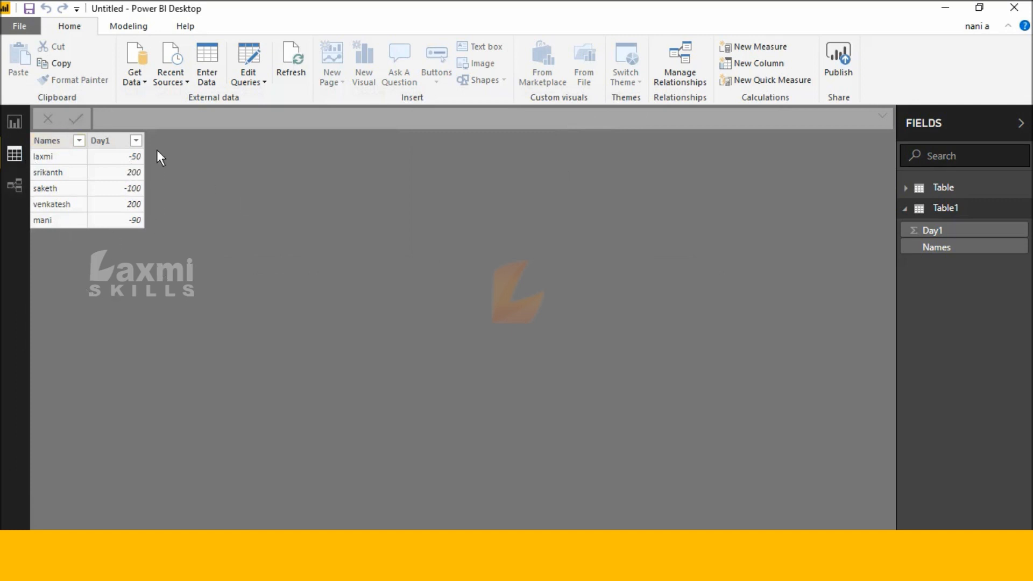
mouse_move(756, 63)
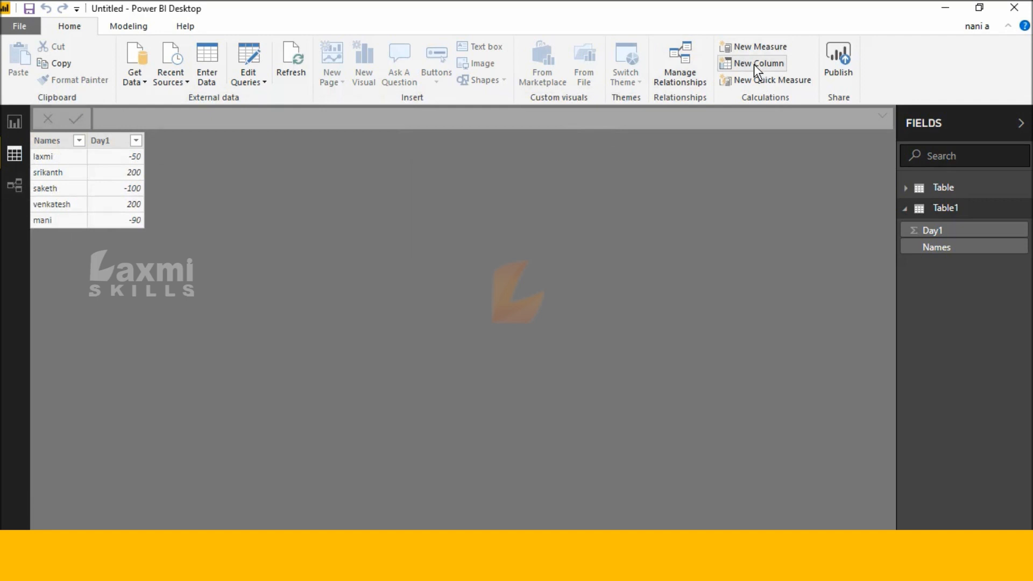
Step: Draft a new calculated column with formula Column = ABS(Table1[Day1])
click(756, 63)
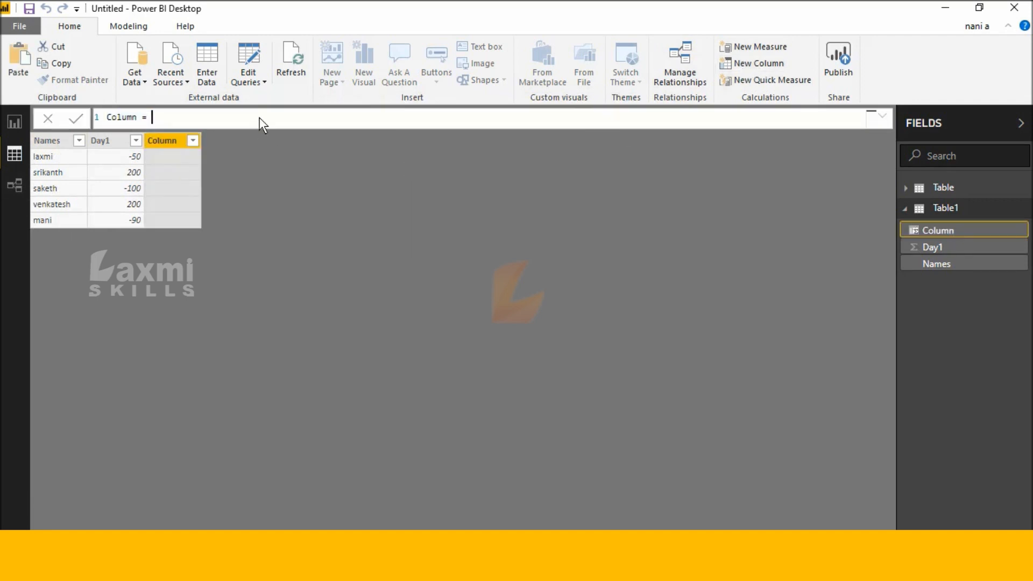
text(abs)
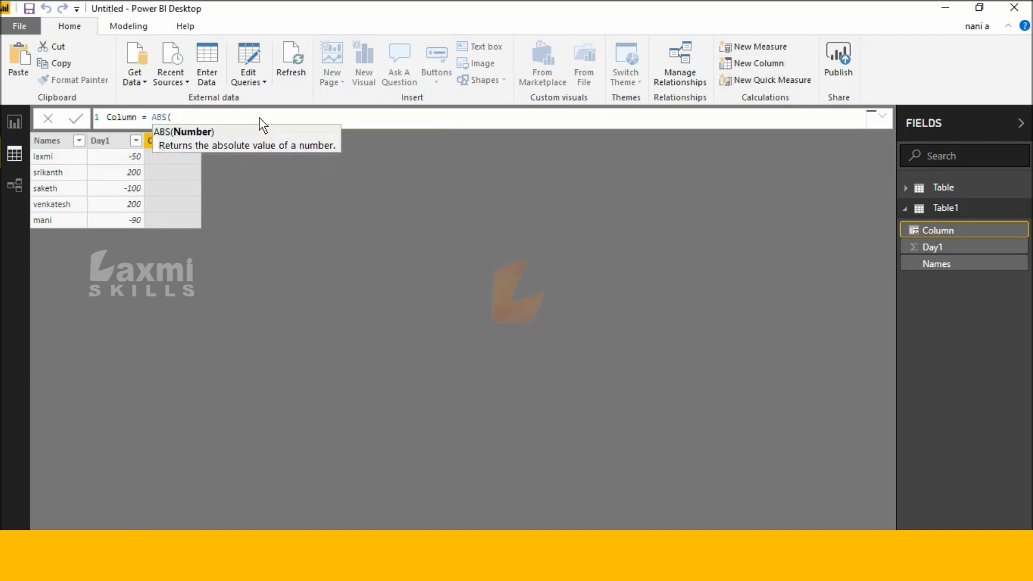
text(tabl)
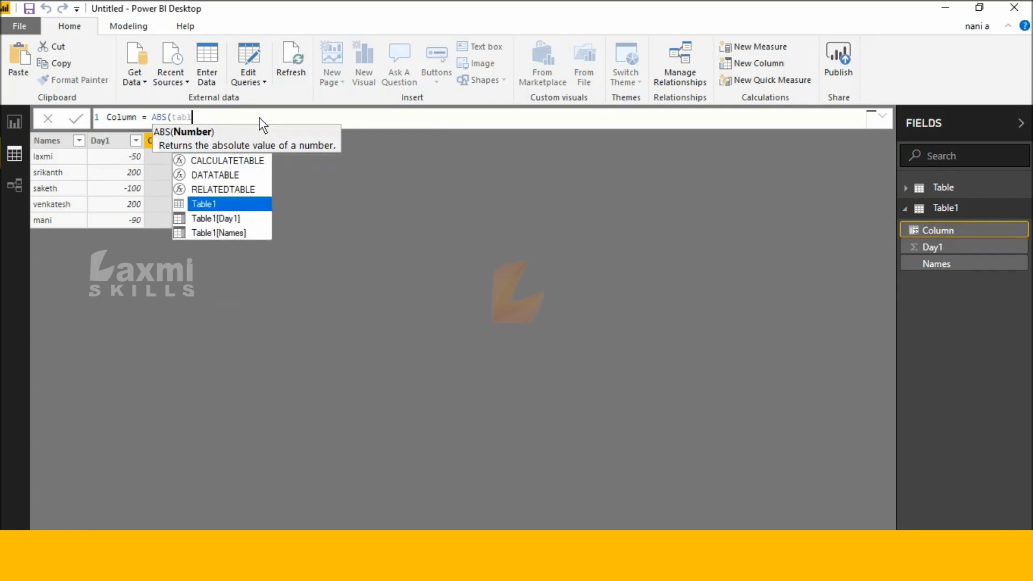
click(215, 219)
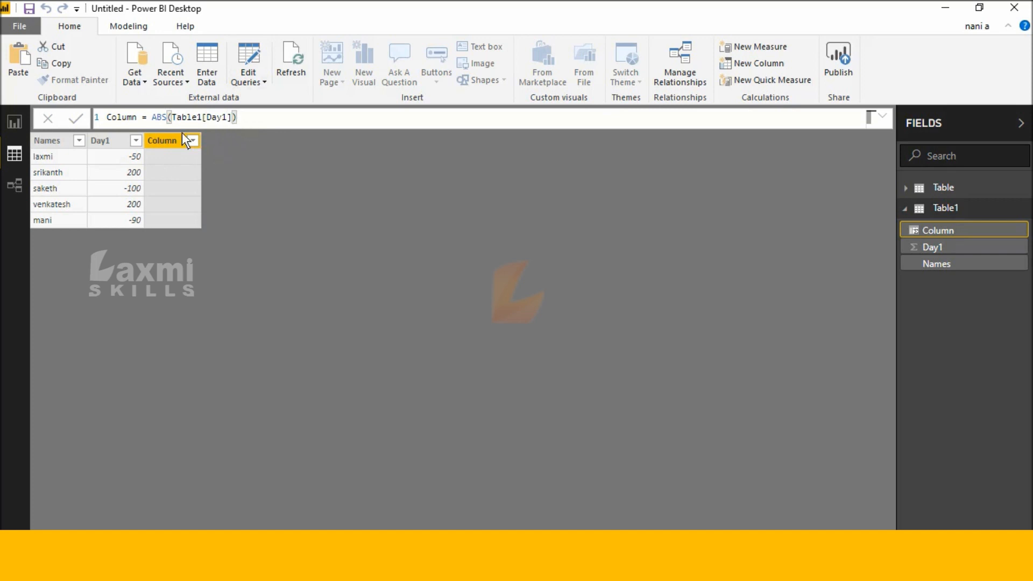
double_click(159, 118)
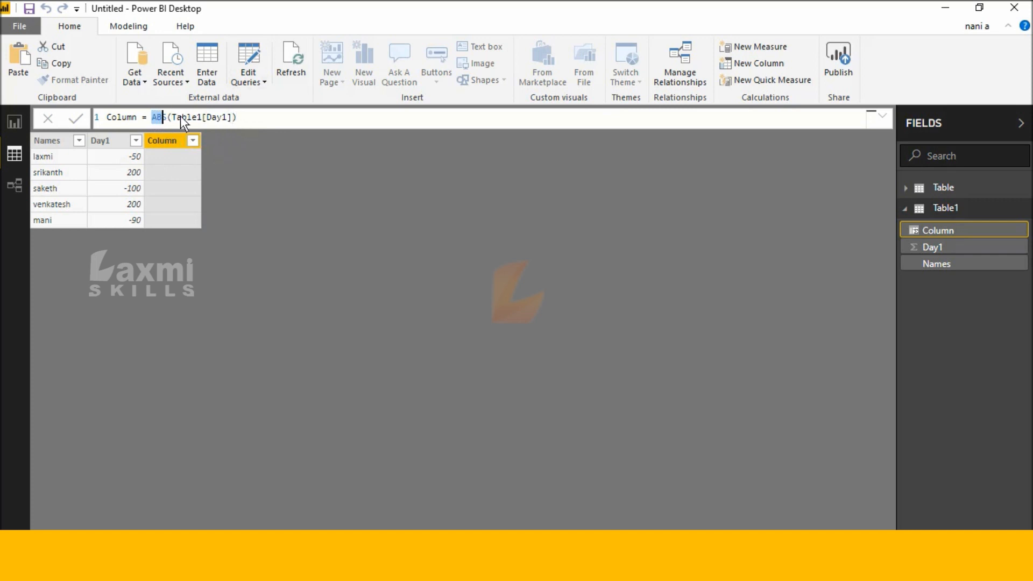
mouse_move(955, 214)
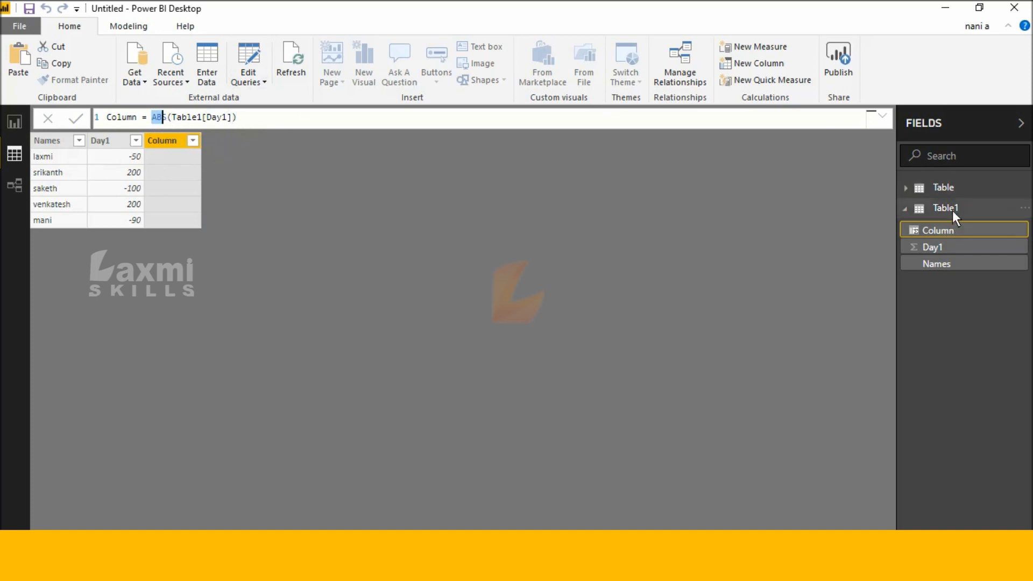
mouse_move(887, 208)
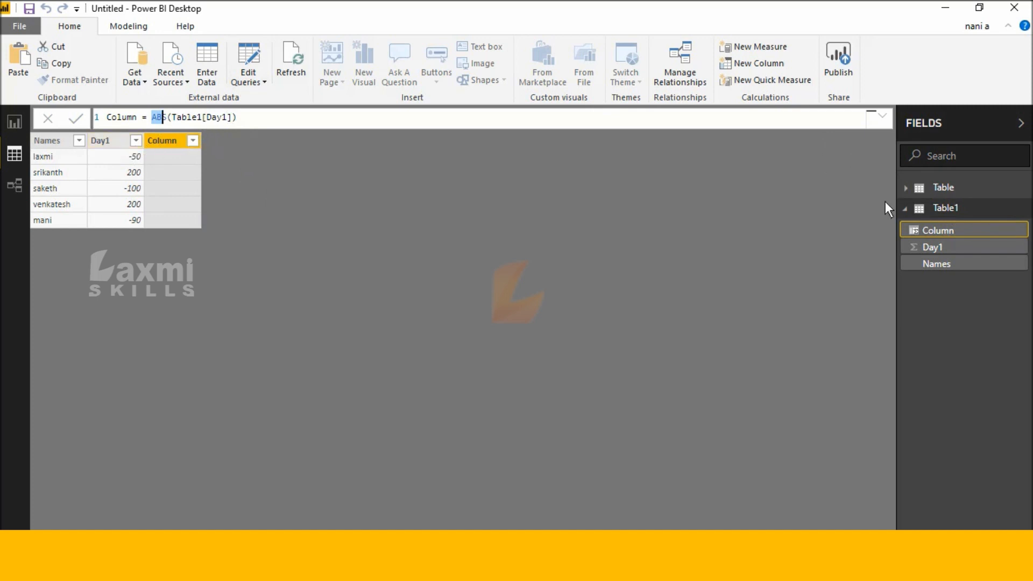
mouse_move(360, 225)
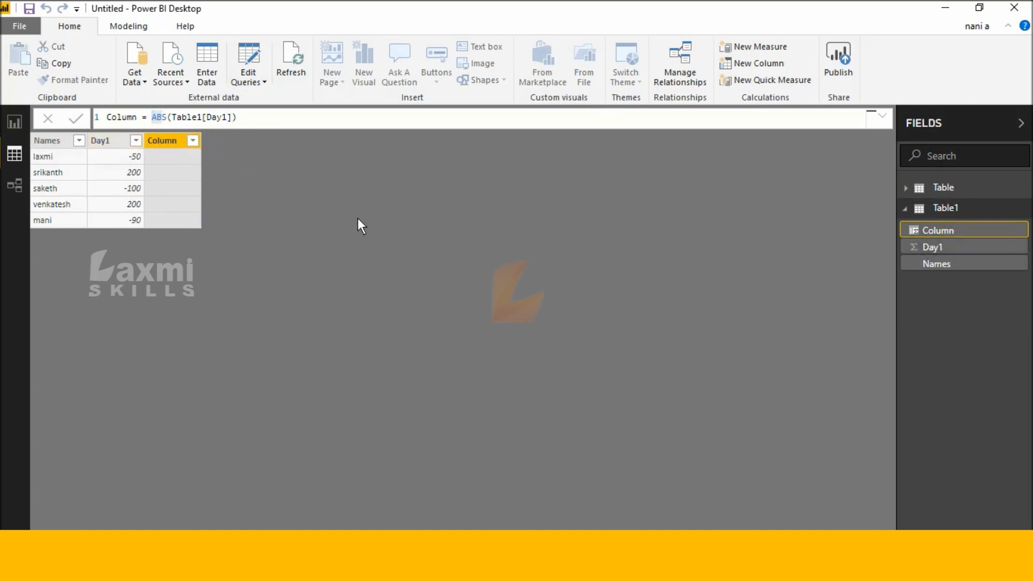
Step: Commit the ABS formula so the column lists 50, 200, 100, 200 and 90
click(77, 119)
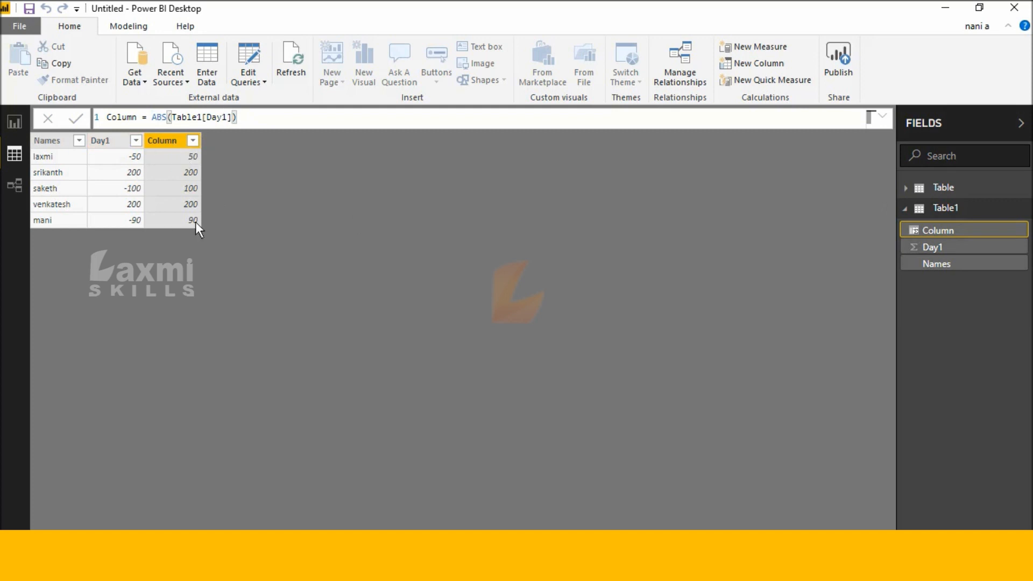
mouse_move(245, 222)
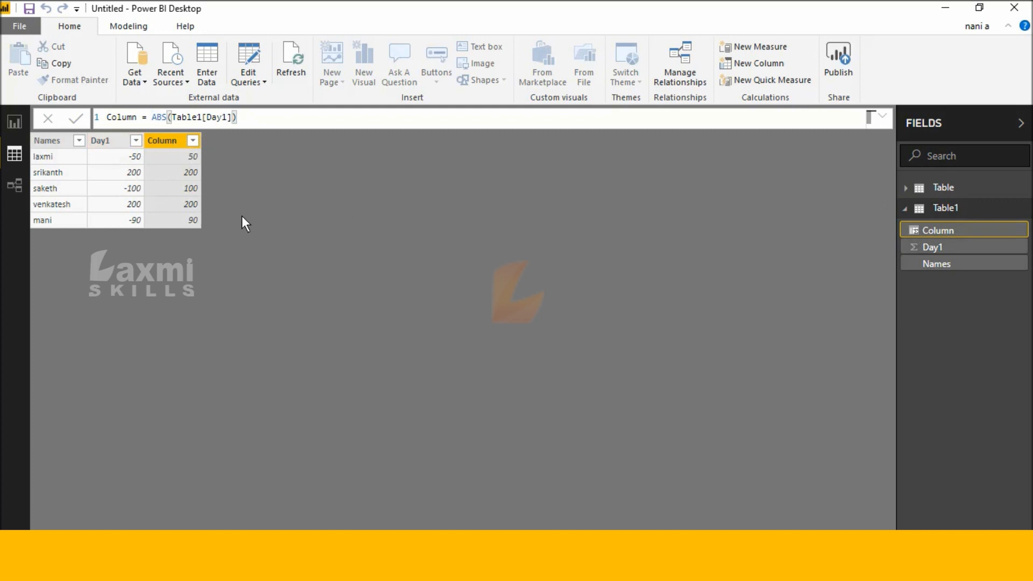